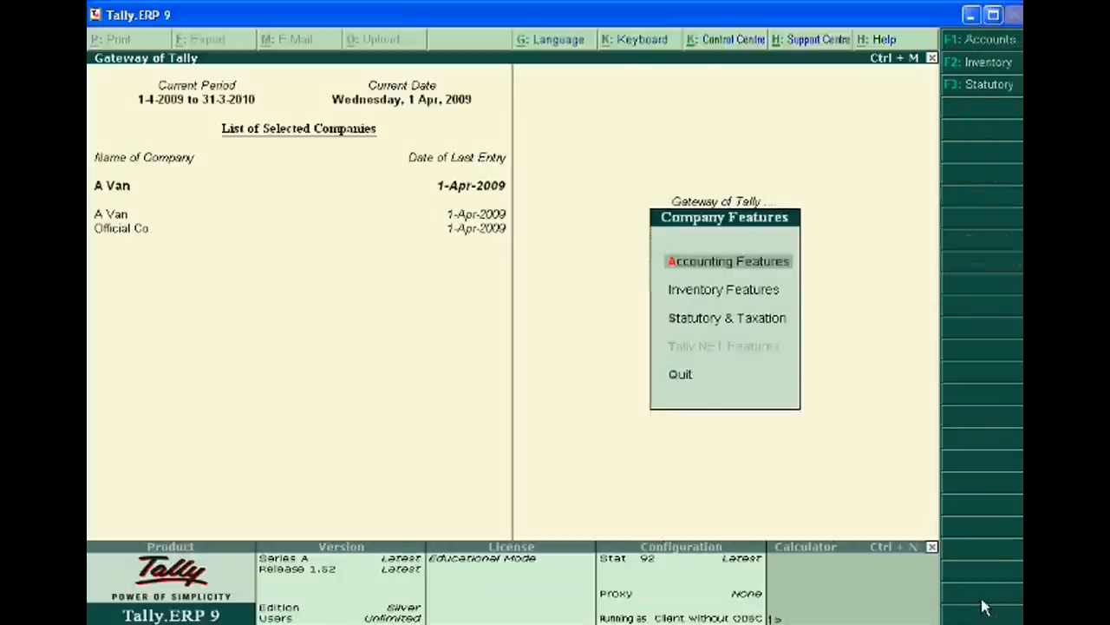
- Visit A Van's Inventory Features settings and accept them to return to the Gateway
{"action": "key", "text": "down"}
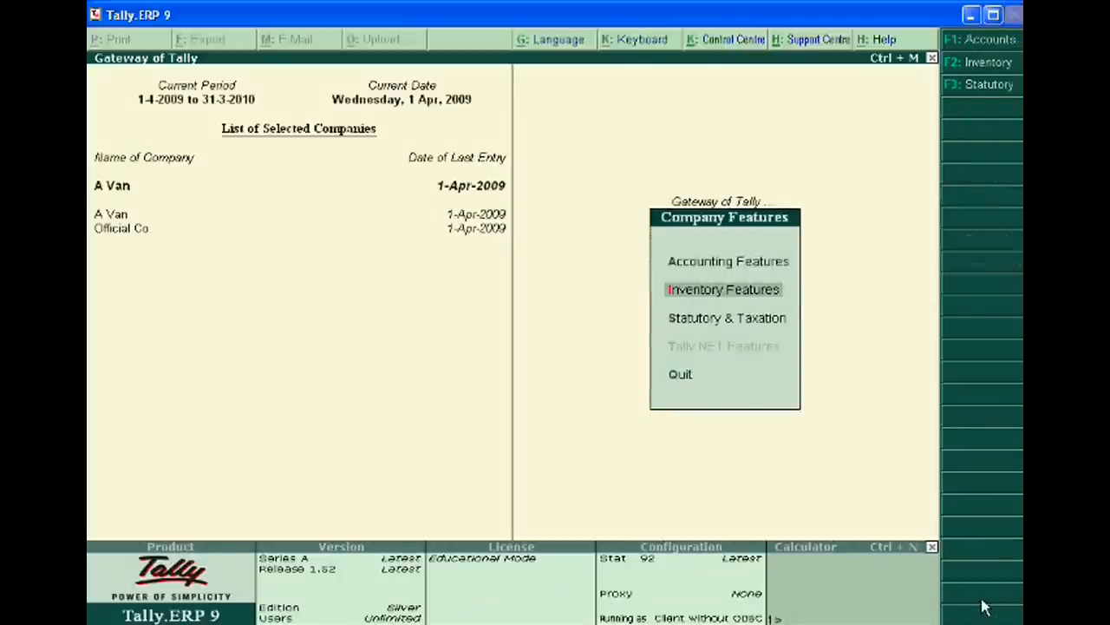
{"action": "left_click", "coordinate": [723, 289]}
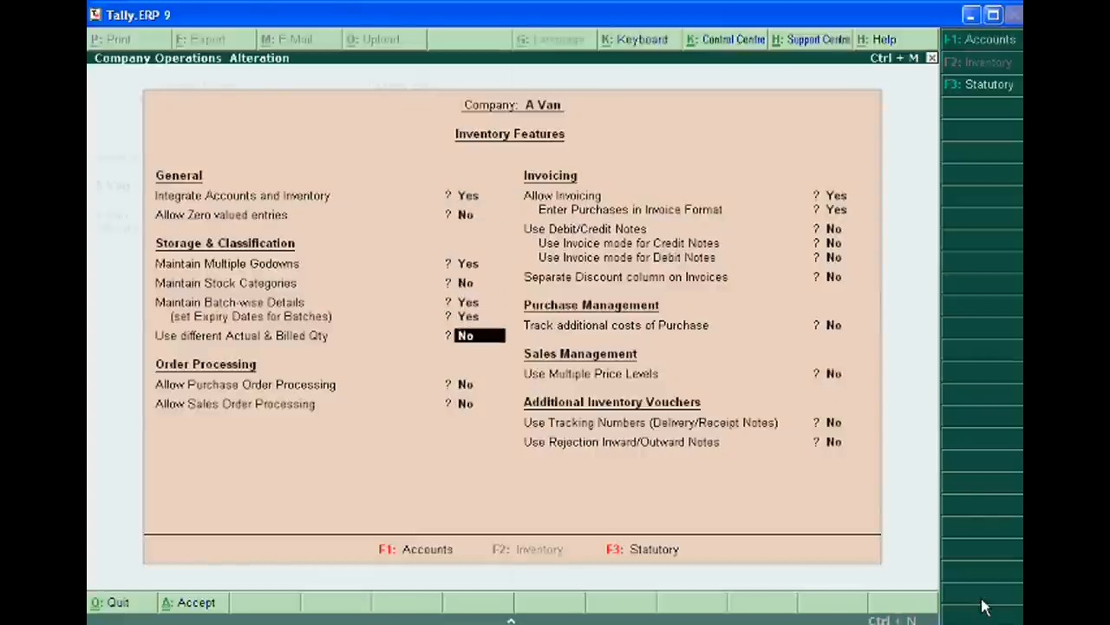
{"action": "key", "text": "Enter"}
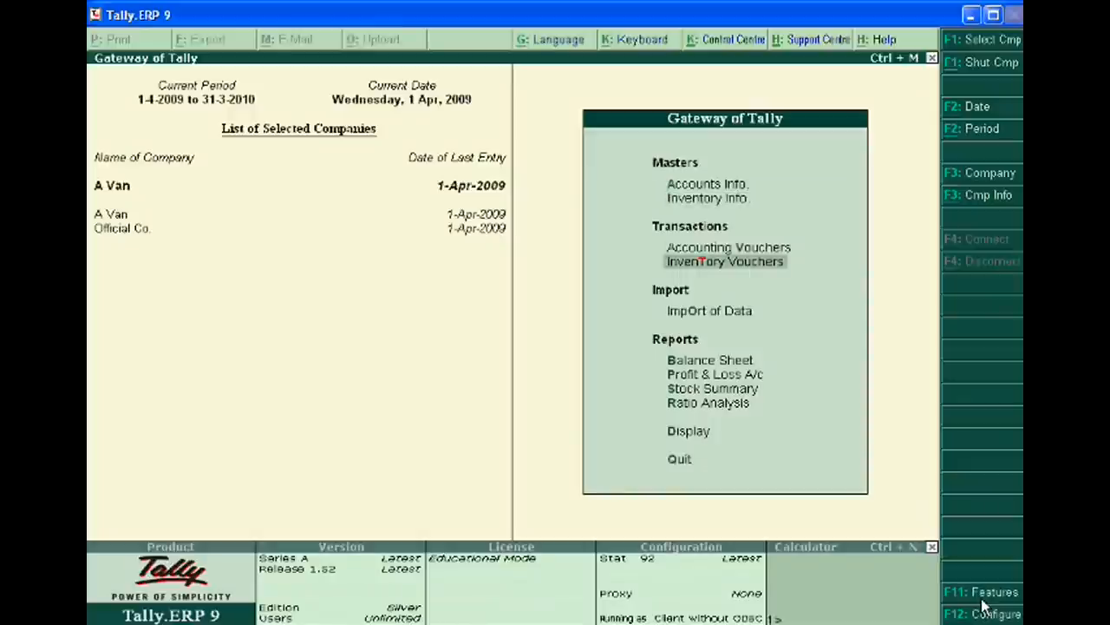
{"action": "mouse_move", "coordinate": [725, 267]}
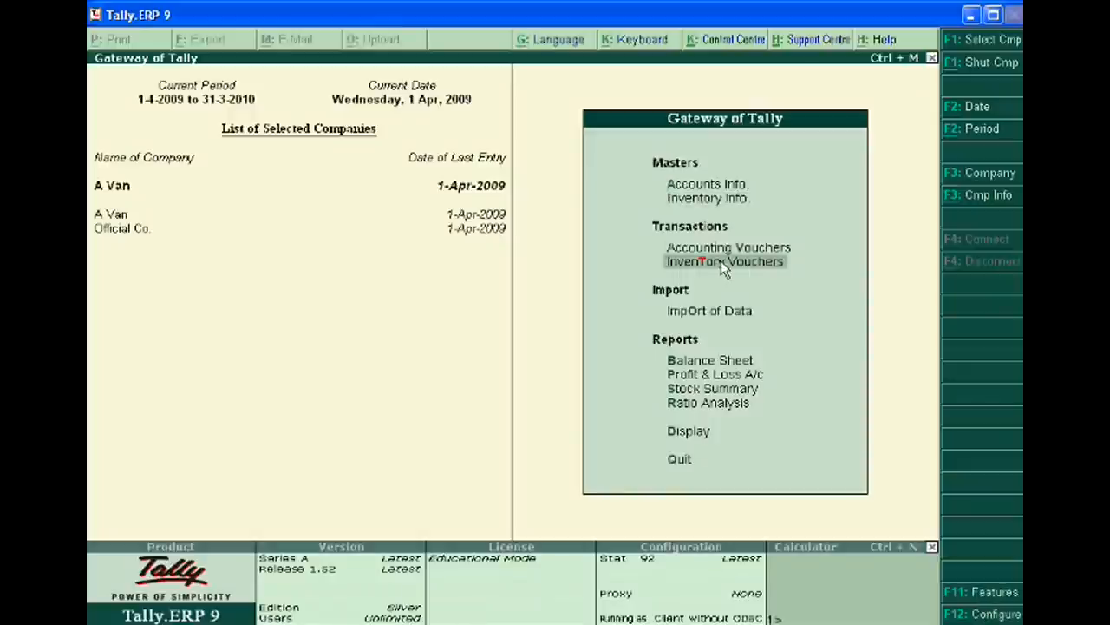
- Start a new Purchase Order voucher, No. 2 dated 1-Apr-2009, from Inventory Vouchers
{"action": "left_click", "coordinate": [725, 261]}
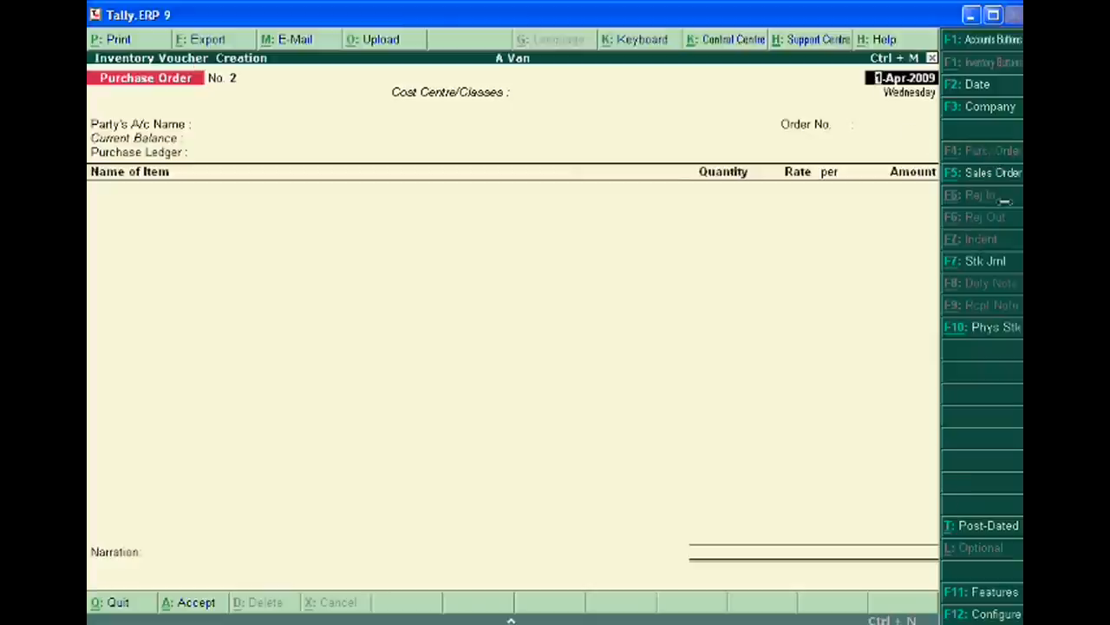
{"action": "mouse_move", "coordinate": [986, 173]}
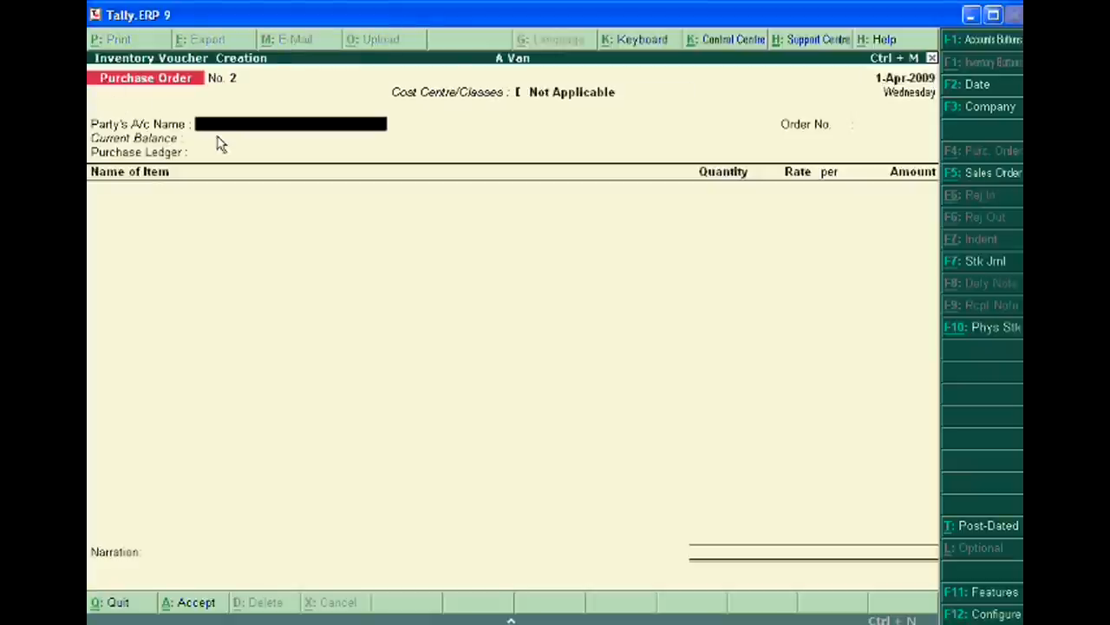
- Create supplier ledger Mohan under Sundry Creditors
{"action": "type", "text": "C"}
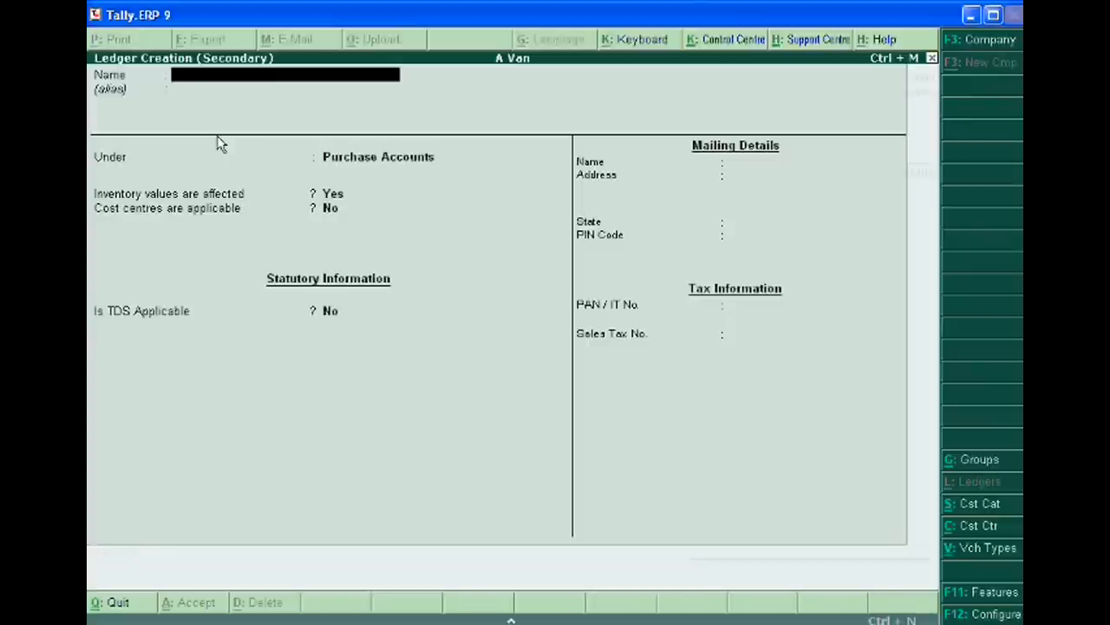
{"action": "type", "text": "Mohan"}
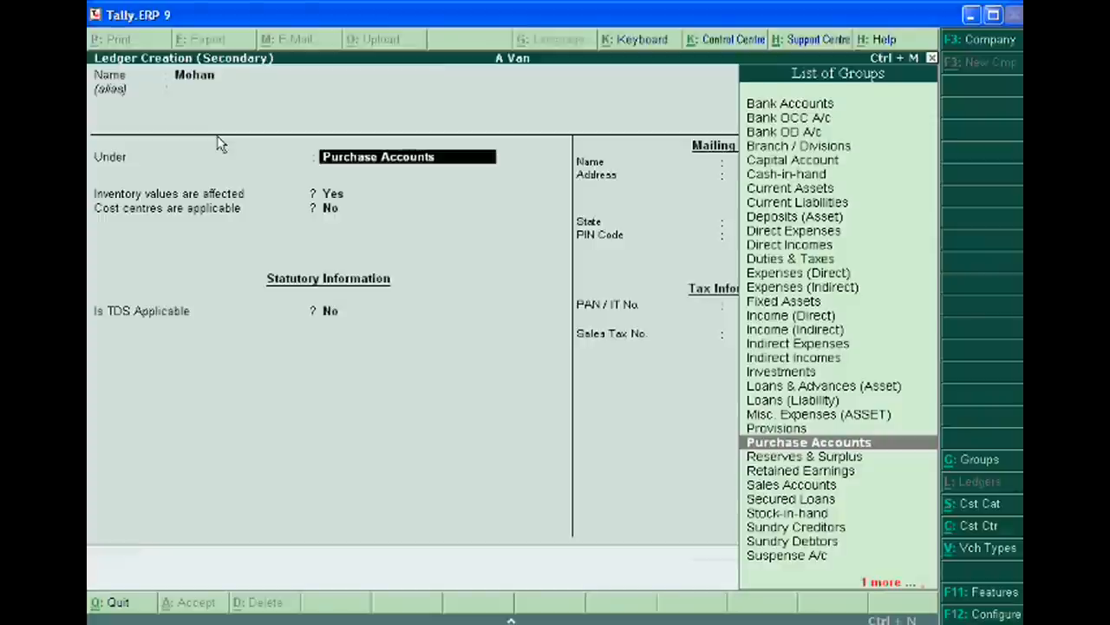
{"action": "type", "text": "S"}
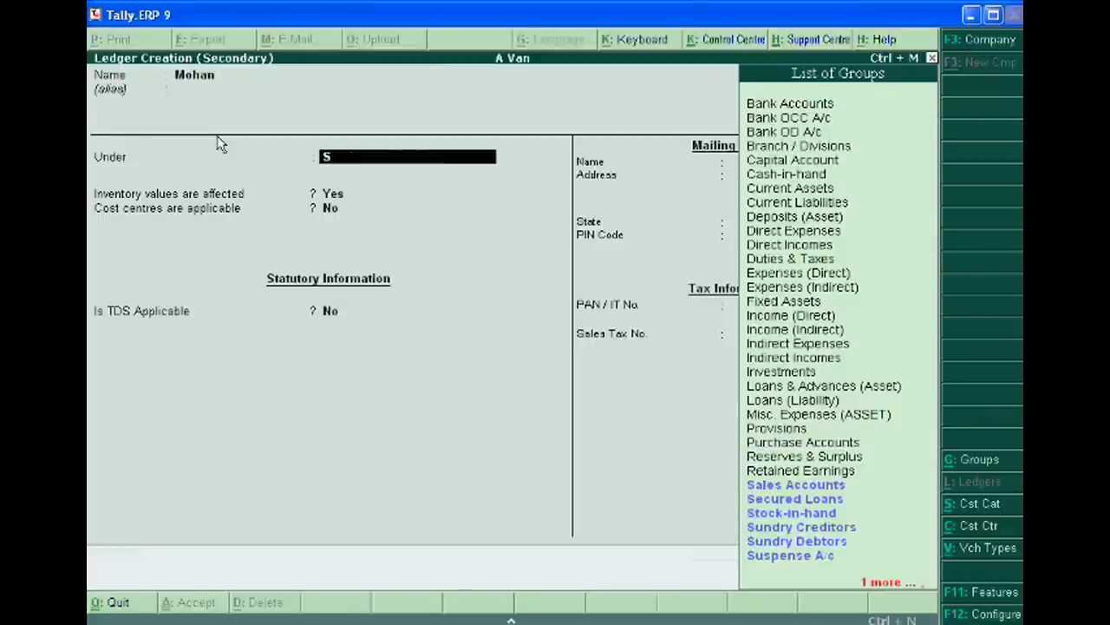
{"action": "left_click", "coordinate": [796, 484]}
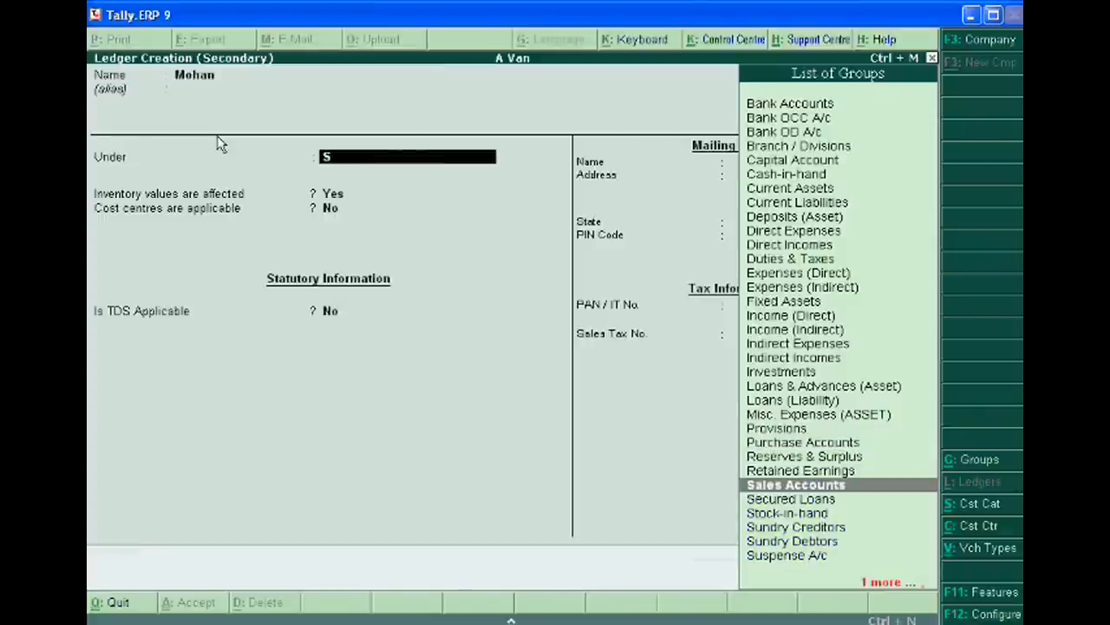
{"action": "left_click", "coordinate": [795, 527]}
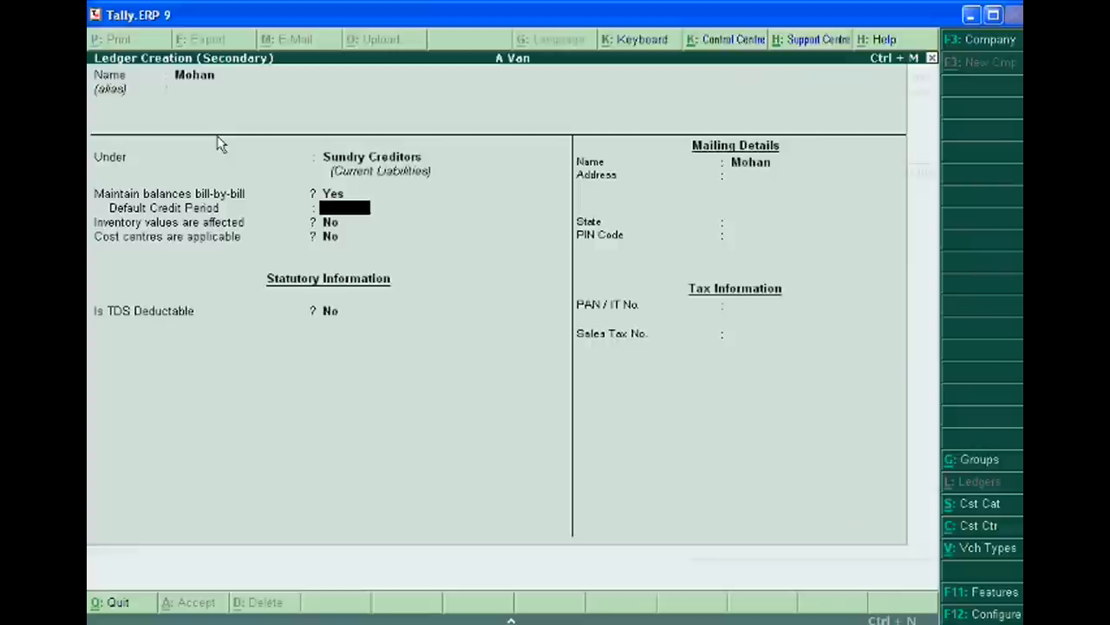
- Give Mohan a 2-month credit period and payment terms on the order
{"action": "type", "text": "2"}
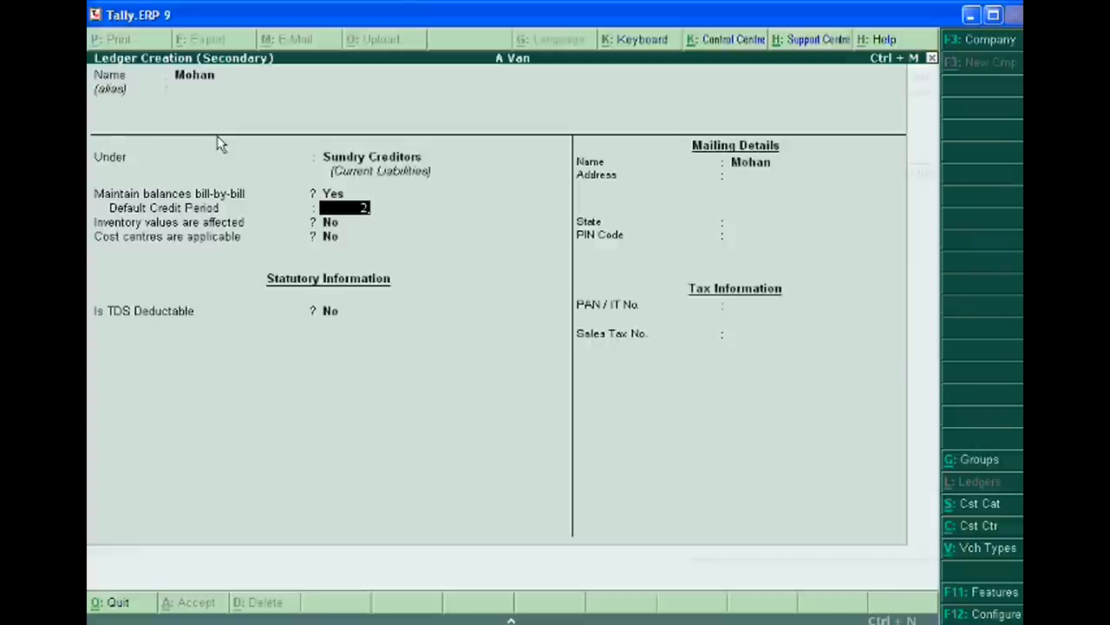
{"action": "key", "text": "enter"}
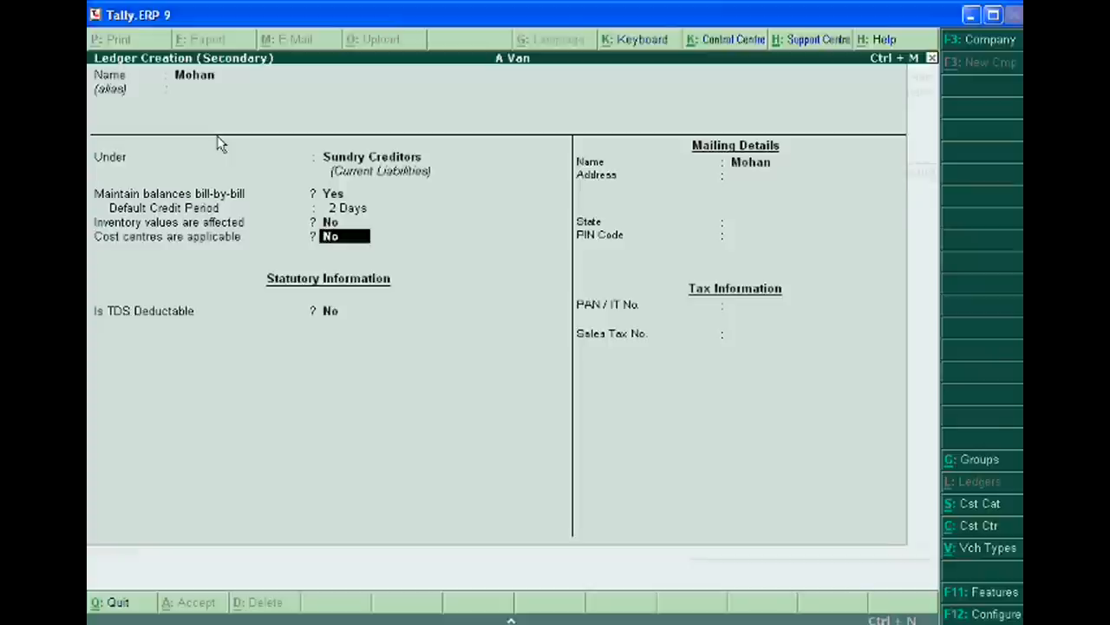
{"action": "type", "text": "2months"}
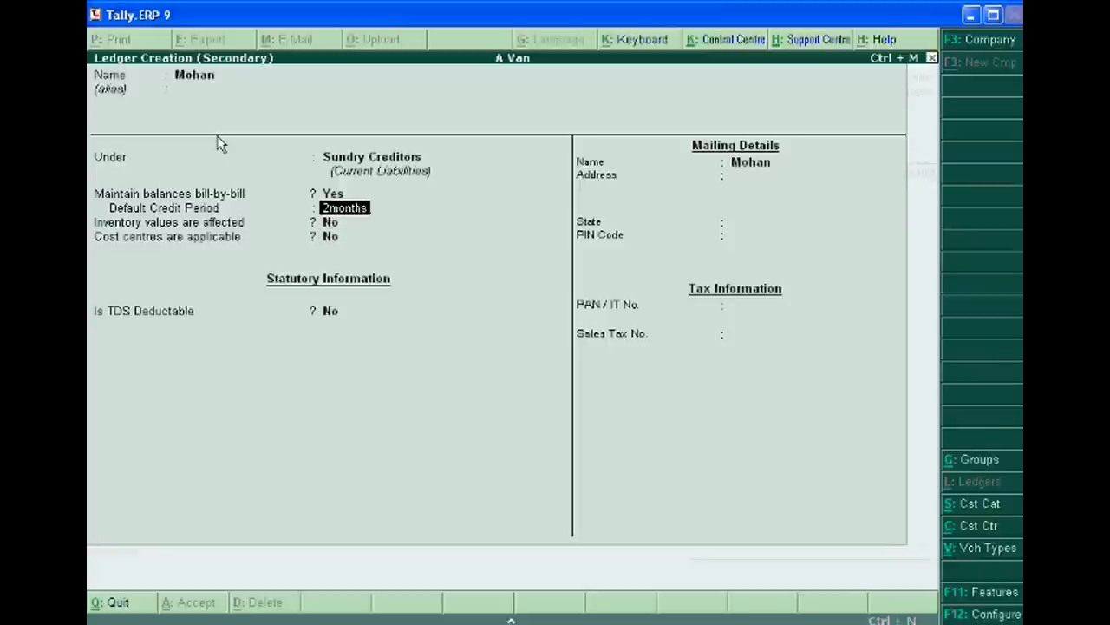
{"action": "key", "text": "enter"}
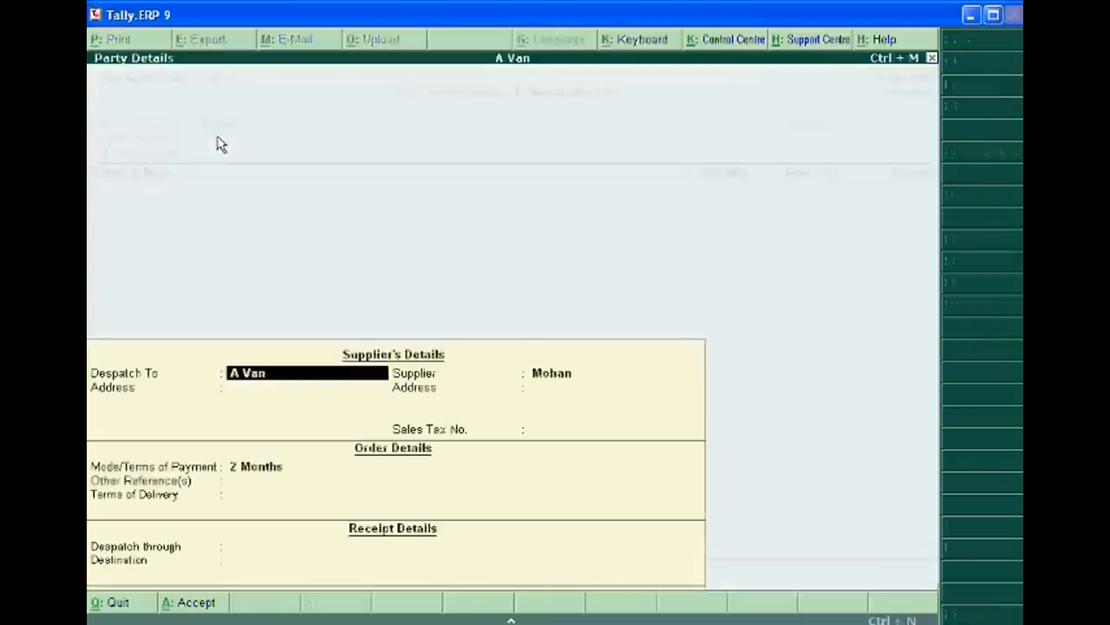
- Order 2,000 Goods at 10.00 from Mohan, totalling 20,000.00, and save the voucher
{"action": "key", "text": "Enter"}
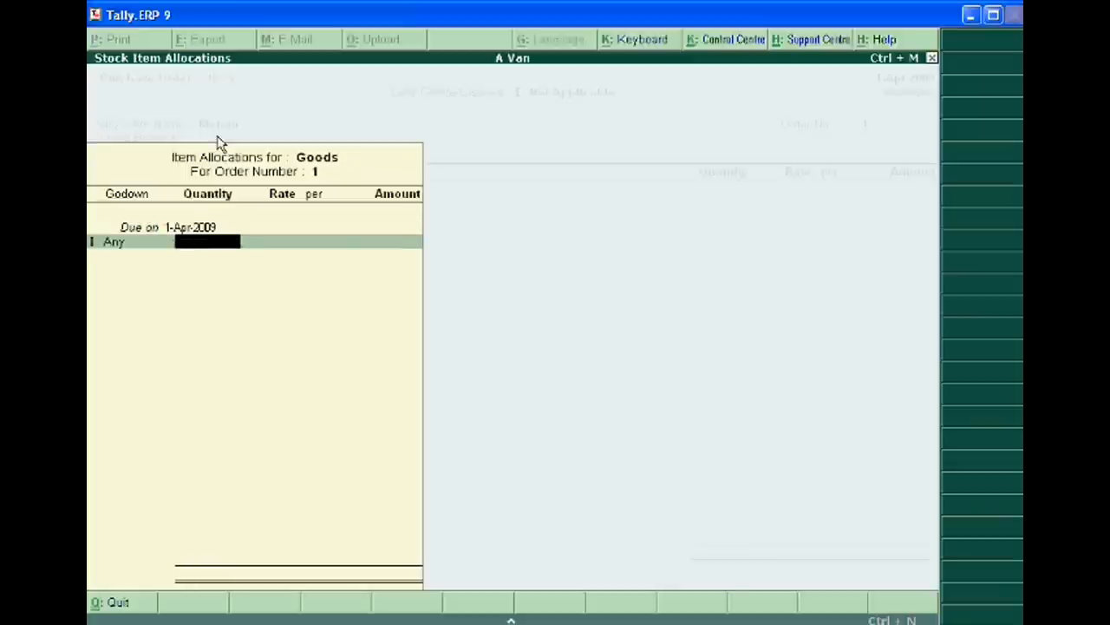
{"action": "type", "text": "200"}
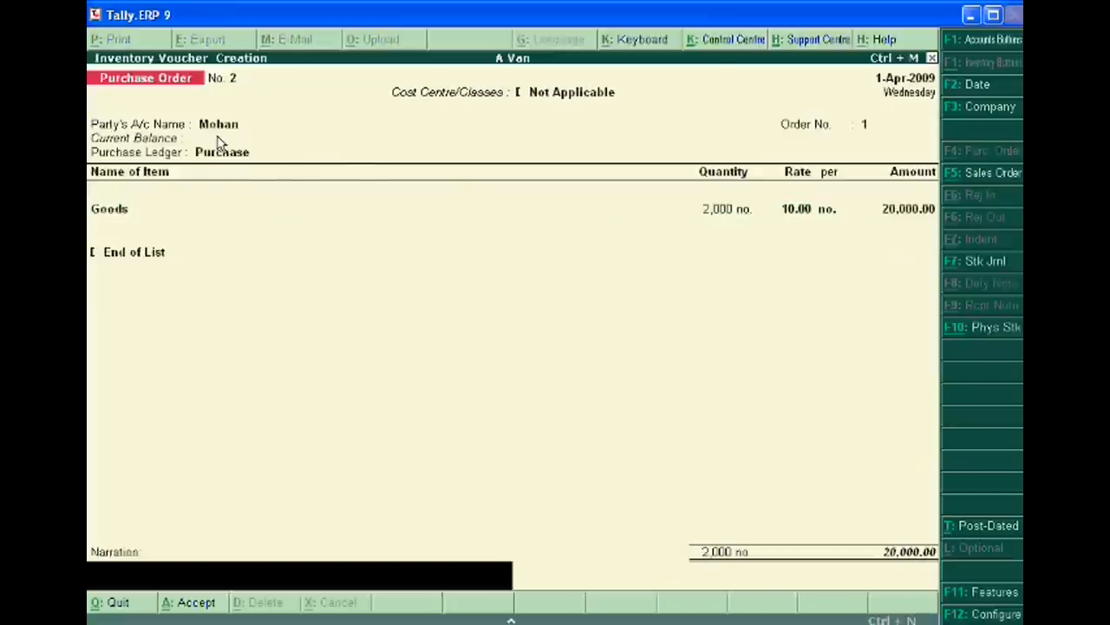
{"action": "left_click", "coordinate": [197, 602]}
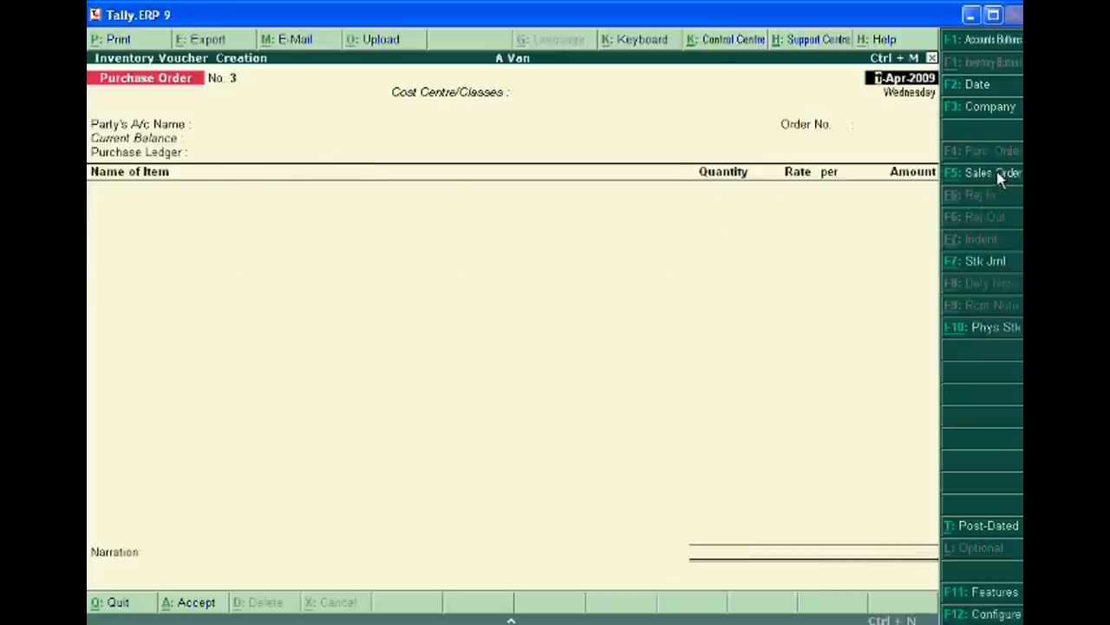
- Switch to a sales order and create customer Sohan under Sundry Debtors with 1-month credit
{"action": "left_click", "coordinate": [989, 172]}
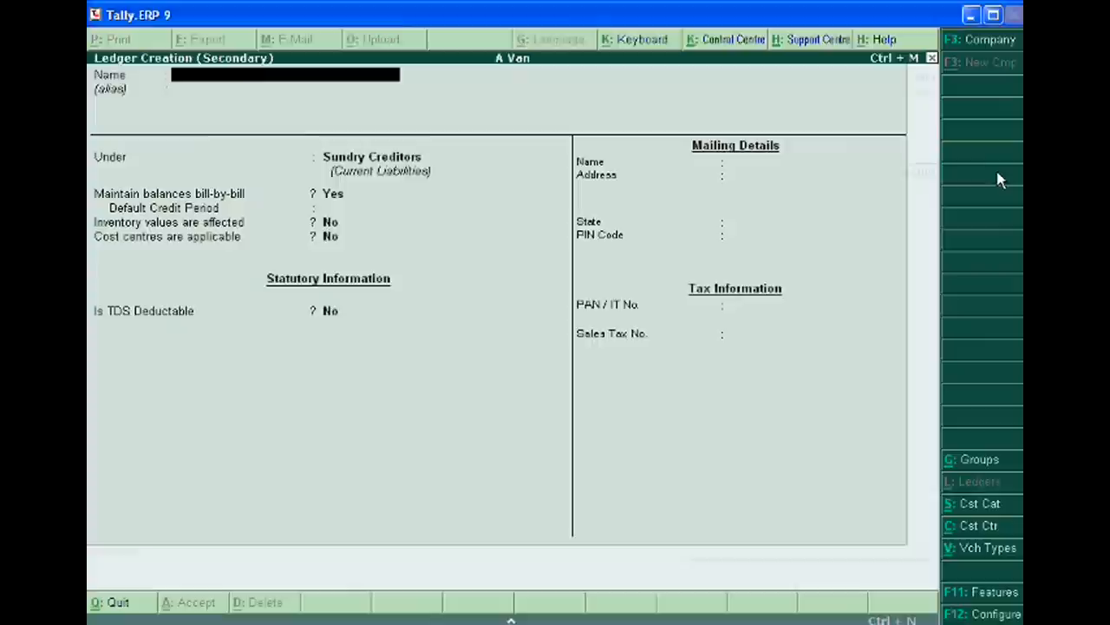
{"action": "type", "text": "Sohan"}
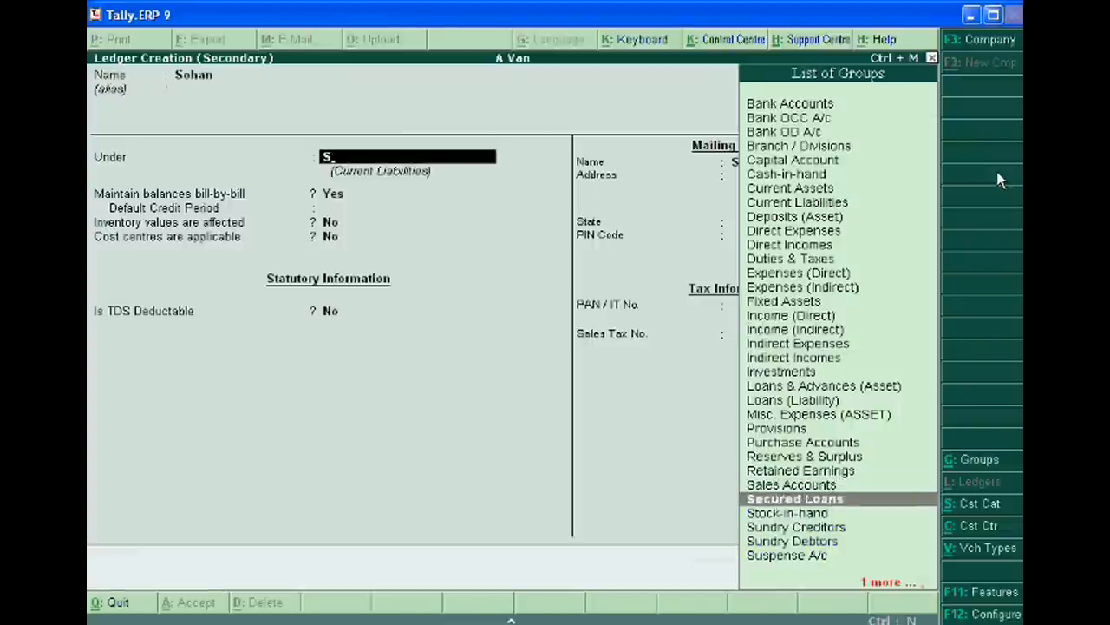
{"action": "left_click", "coordinate": [792, 541]}
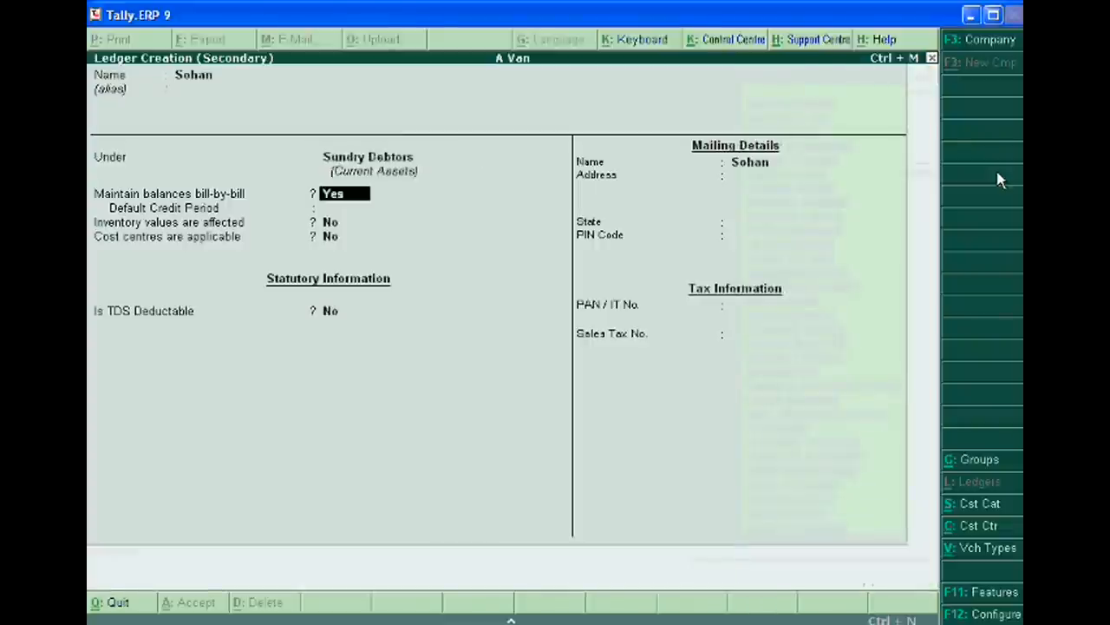
{"action": "key", "text": "enter"}
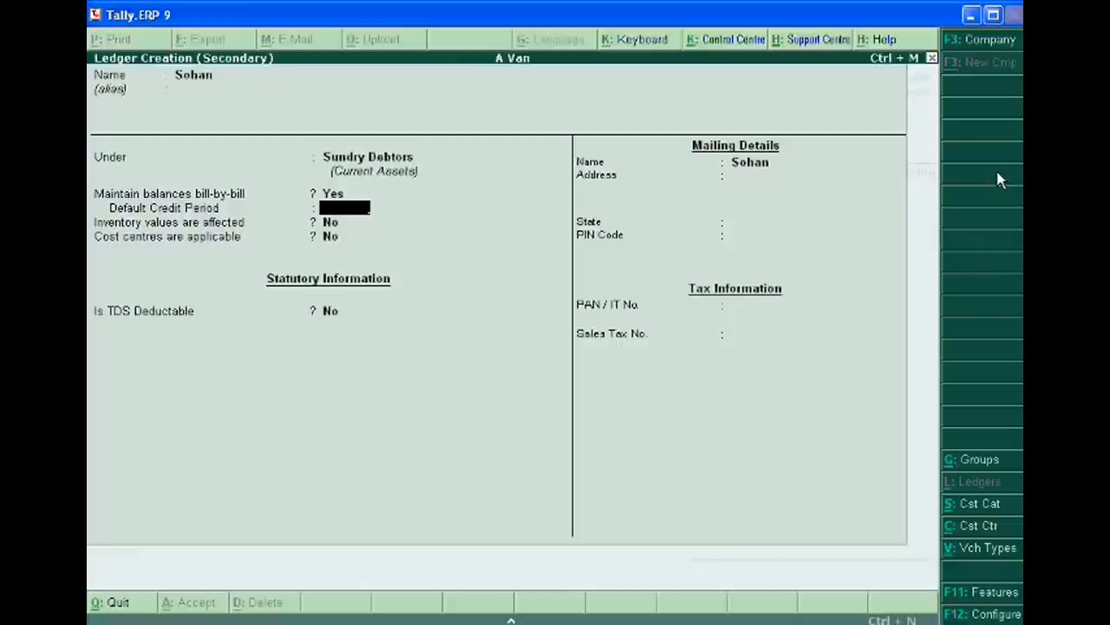
{"action": "type", "text": "1 mont"}
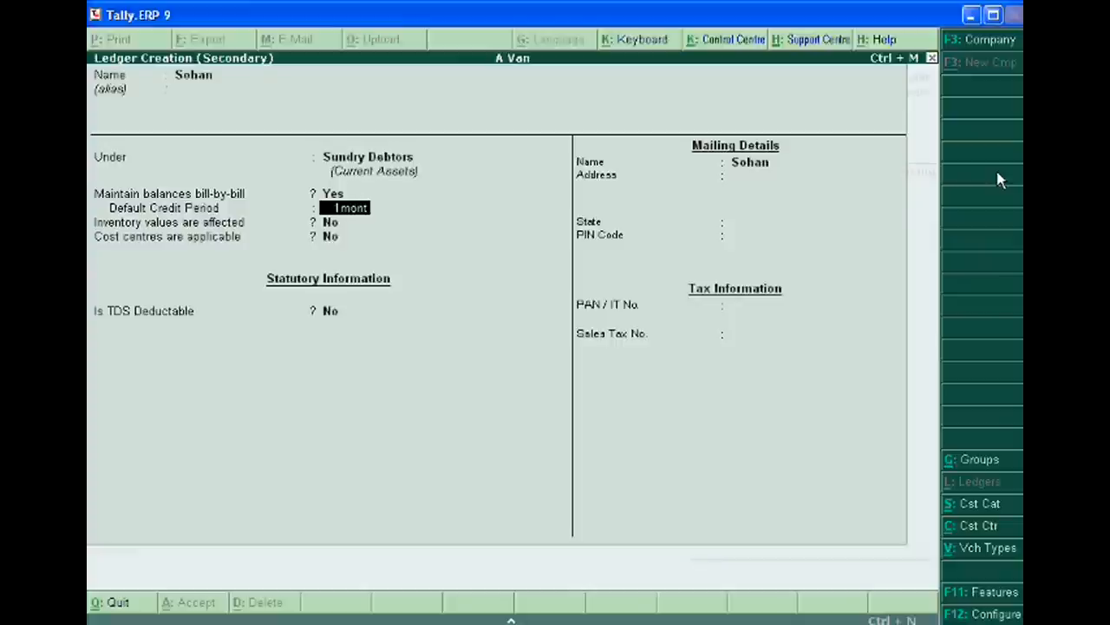
{"action": "key", "text": "enter"}
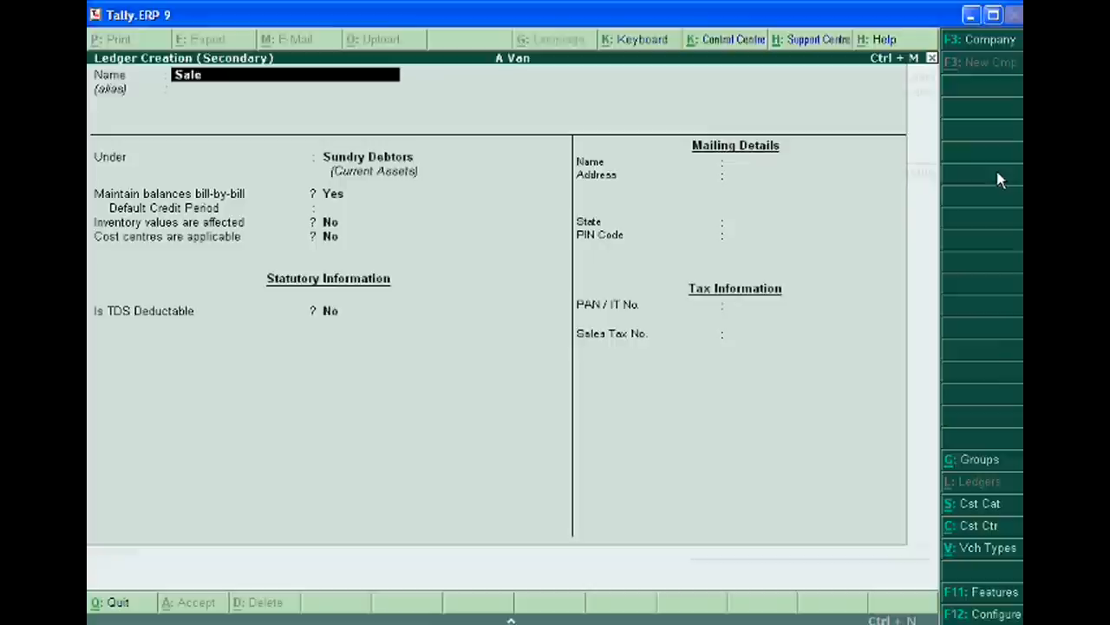
- Enter Sale as the name of the new sales ledger
{"action": "left_click", "coordinate": [368, 156]}
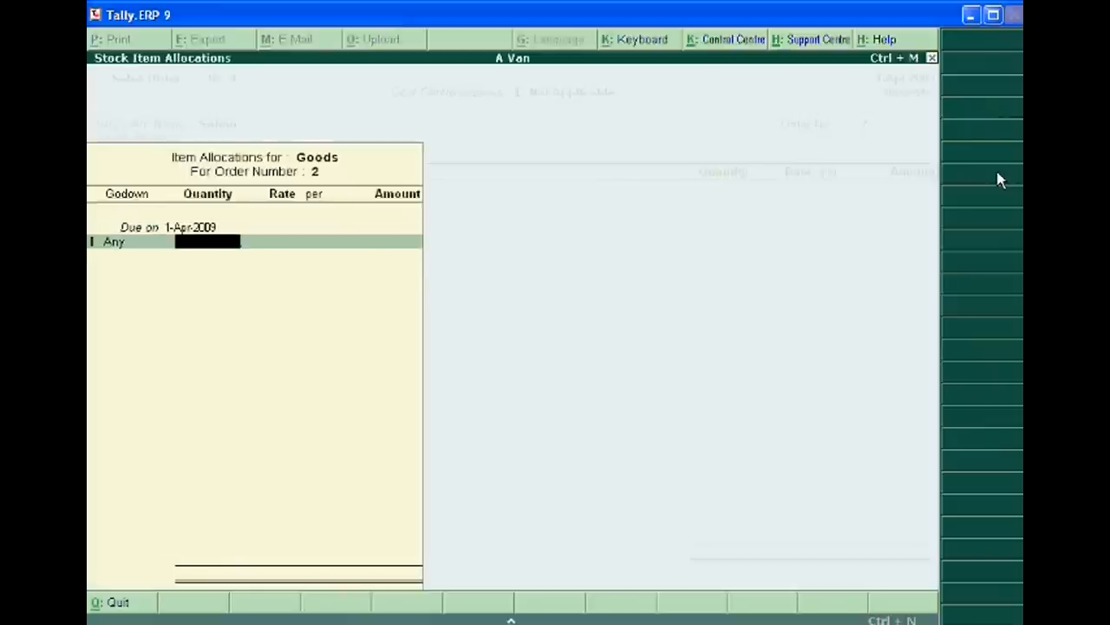
- Enter 1,000 Goods at 200.00 past the Negative Stock warning and save sales order 1
{"action": "type", "text": "1000"}
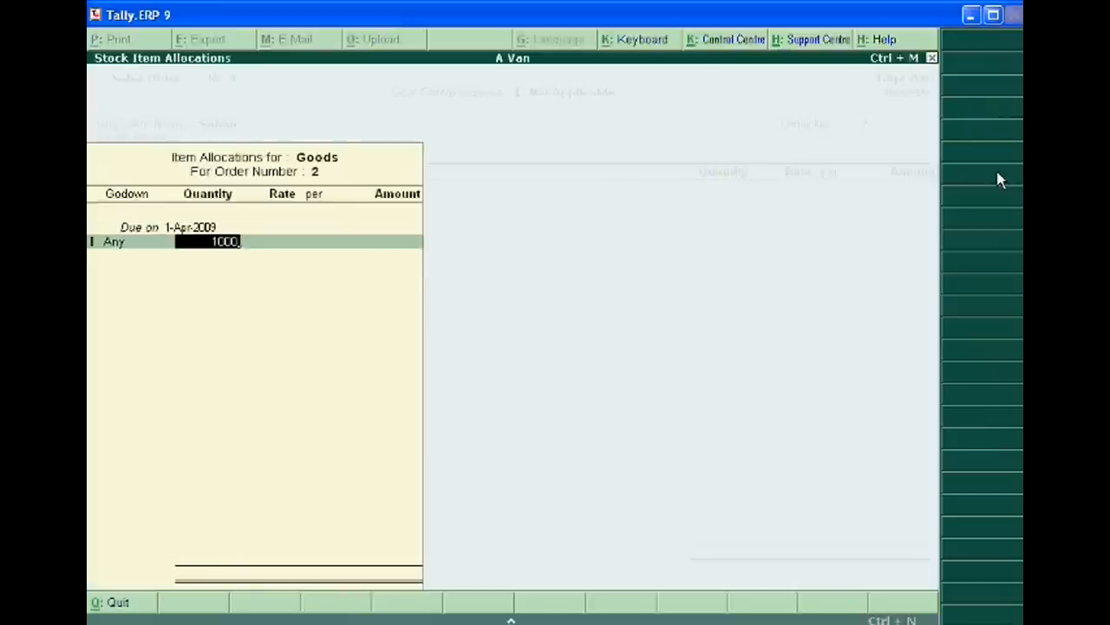
{"action": "key", "text": "enter"}
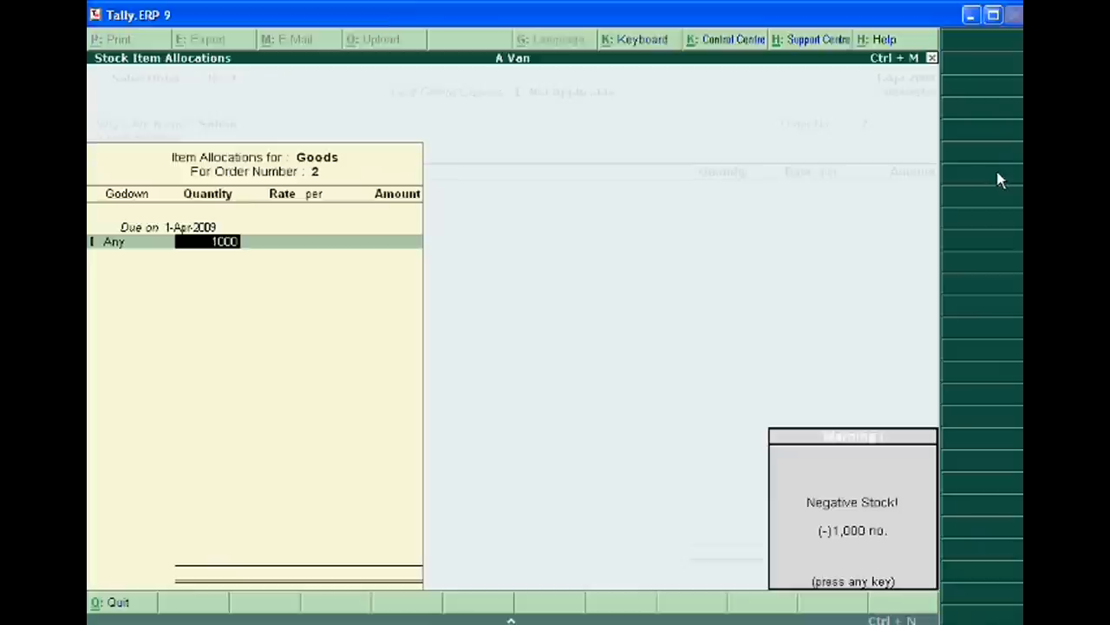
{"action": "key", "text": "enter"}
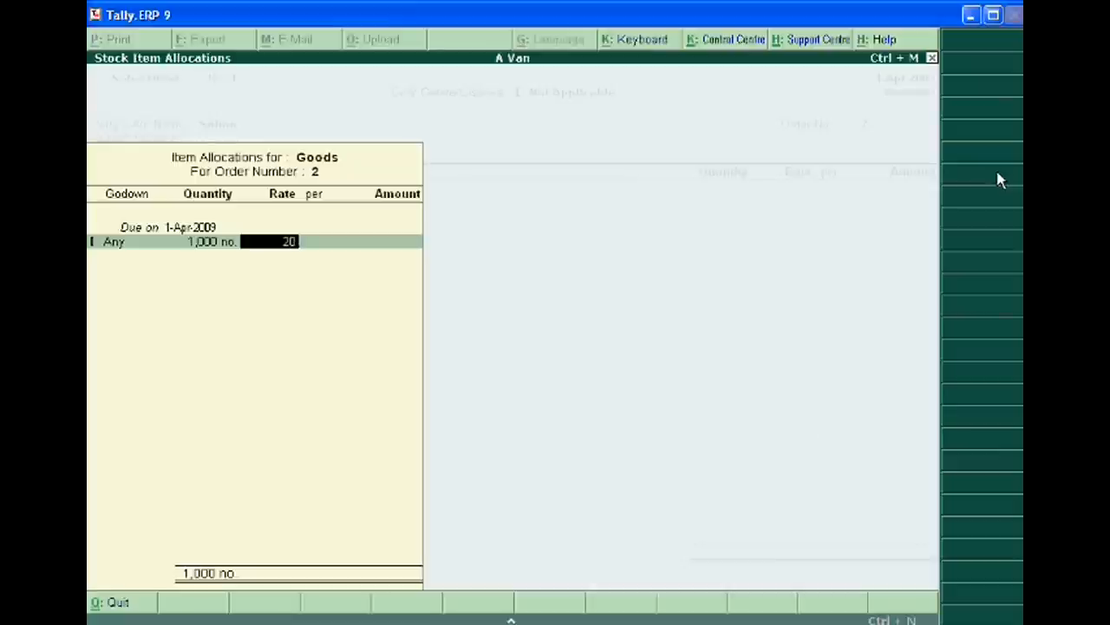
{"action": "type", "text": "200.00"}
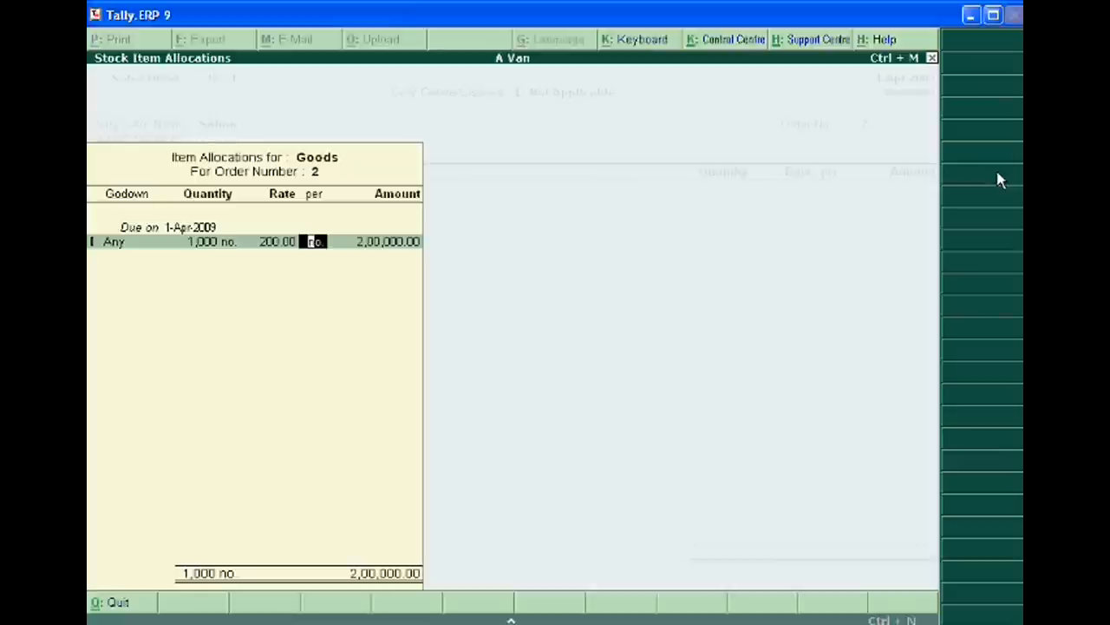
{"action": "key", "text": "enter"}
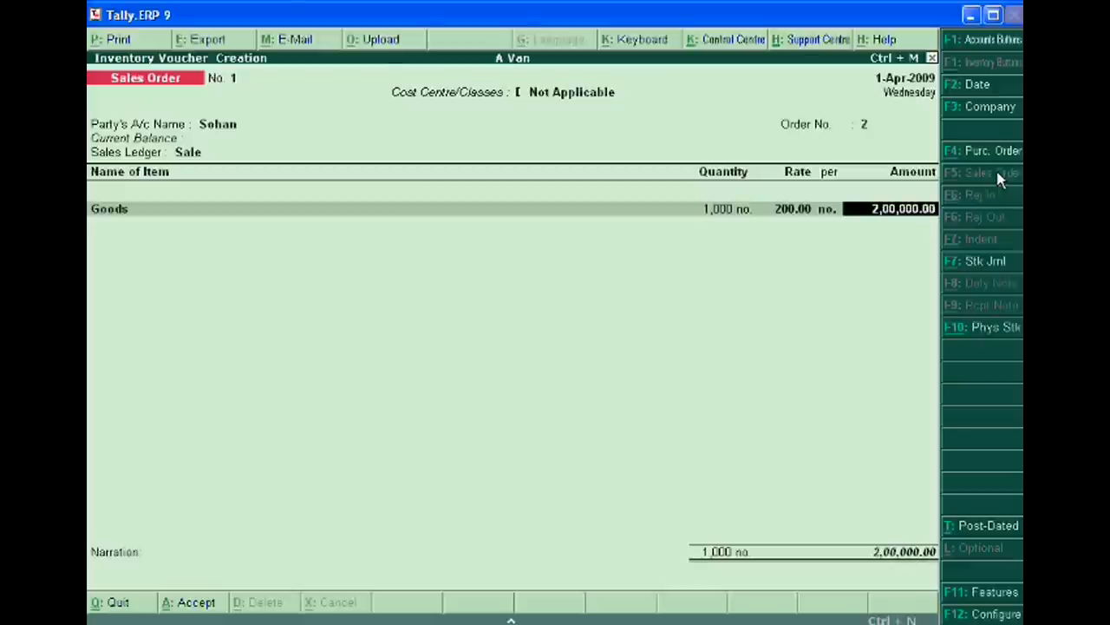
{"action": "key", "text": "enter"}
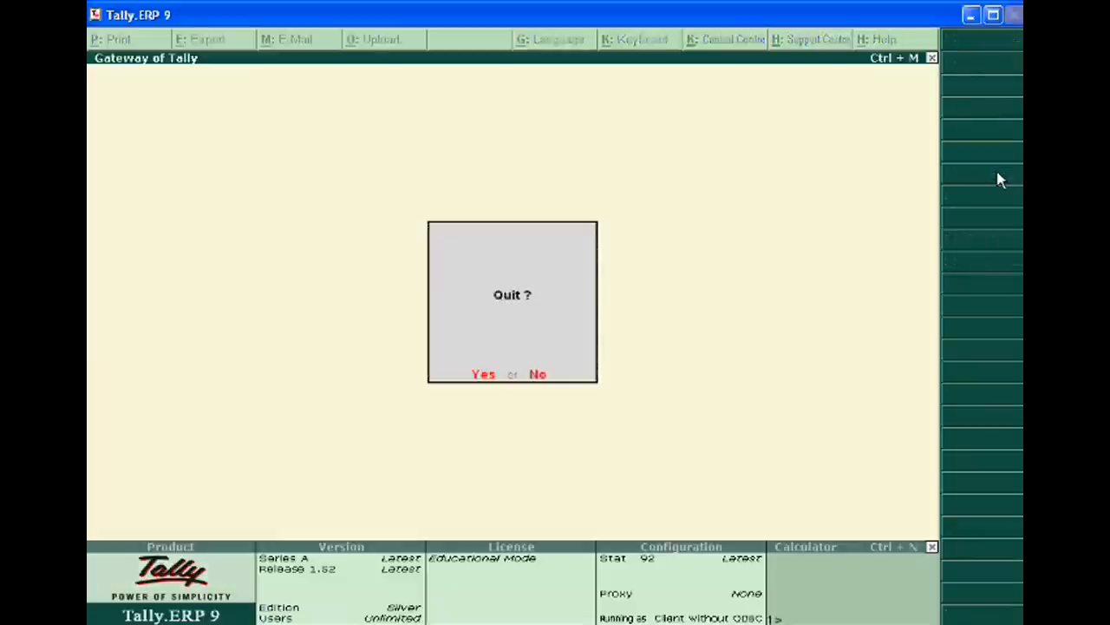
- Decline quitting and open A Van's Stock Summary report
{"action": "left_click", "coordinate": [537, 374]}
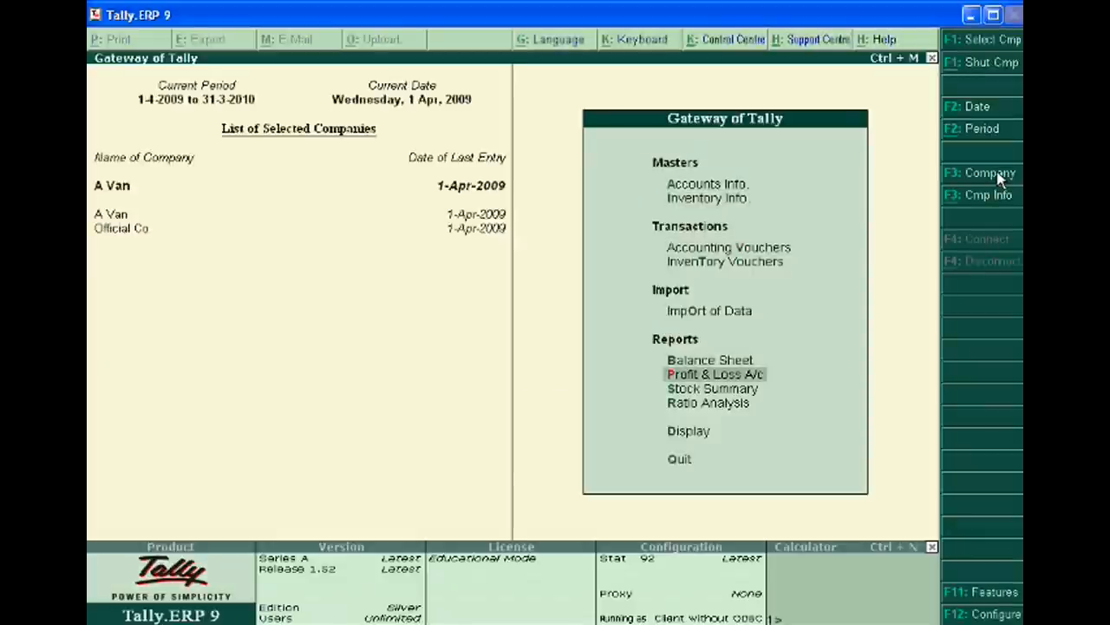
{"action": "left_click", "coordinate": [713, 388]}
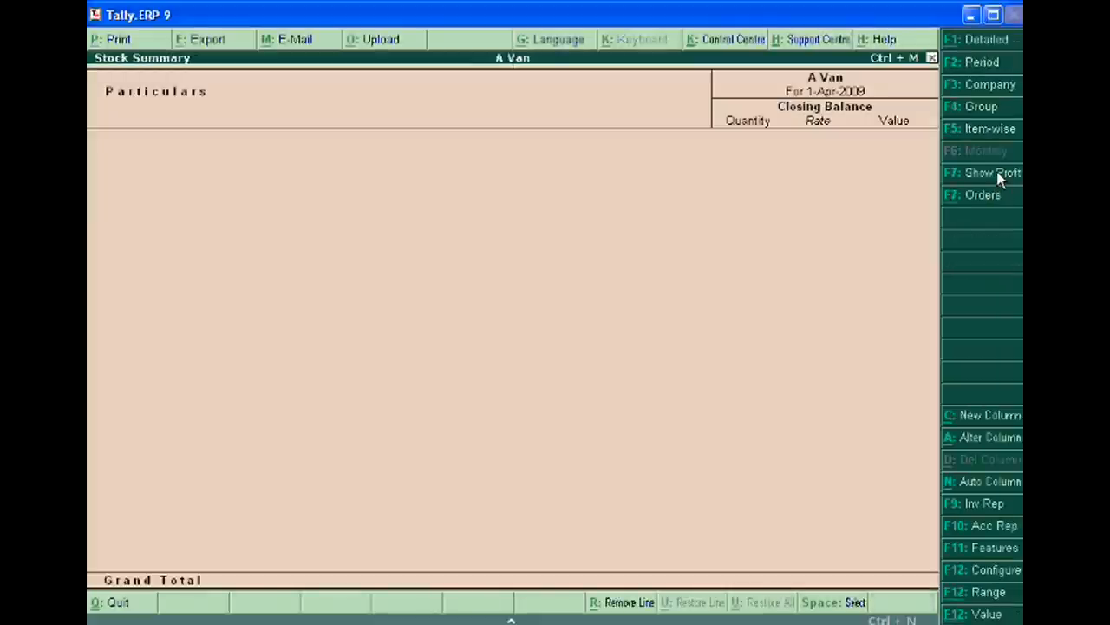
{"action": "mouse_move", "coordinate": [1005, 320]}
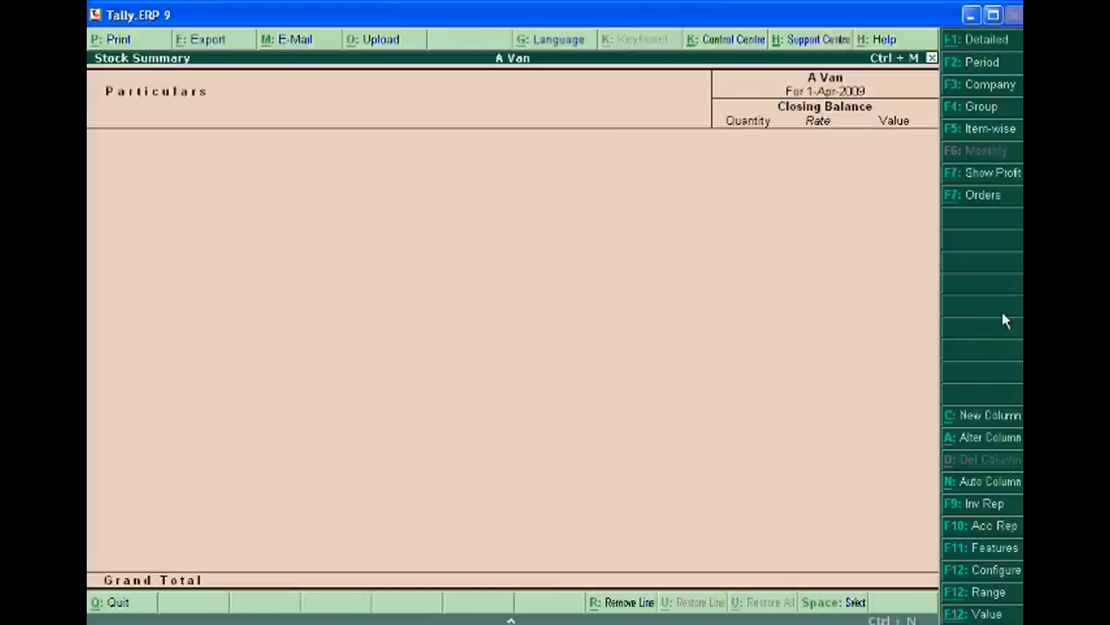
{"action": "mouse_move", "coordinate": [1021, 232]}
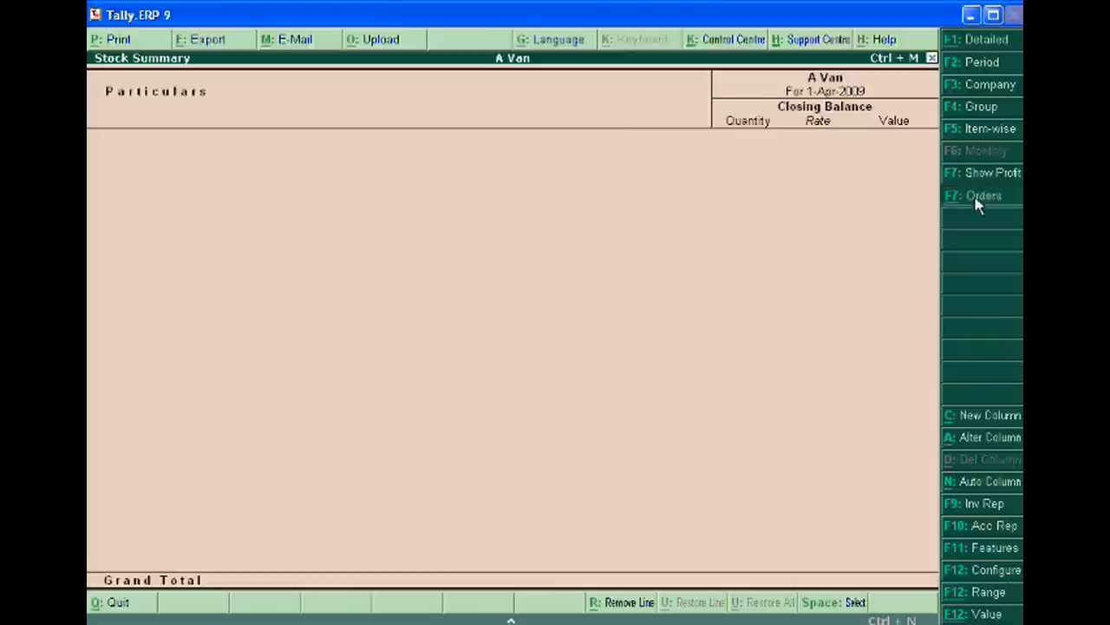
- Show Purchase Orders Outstanding (4,000 Goods), then Sales Orders Outstanding (1,000 Goods, 2,00,000.00)
{"action": "left_click", "coordinate": [984, 195]}
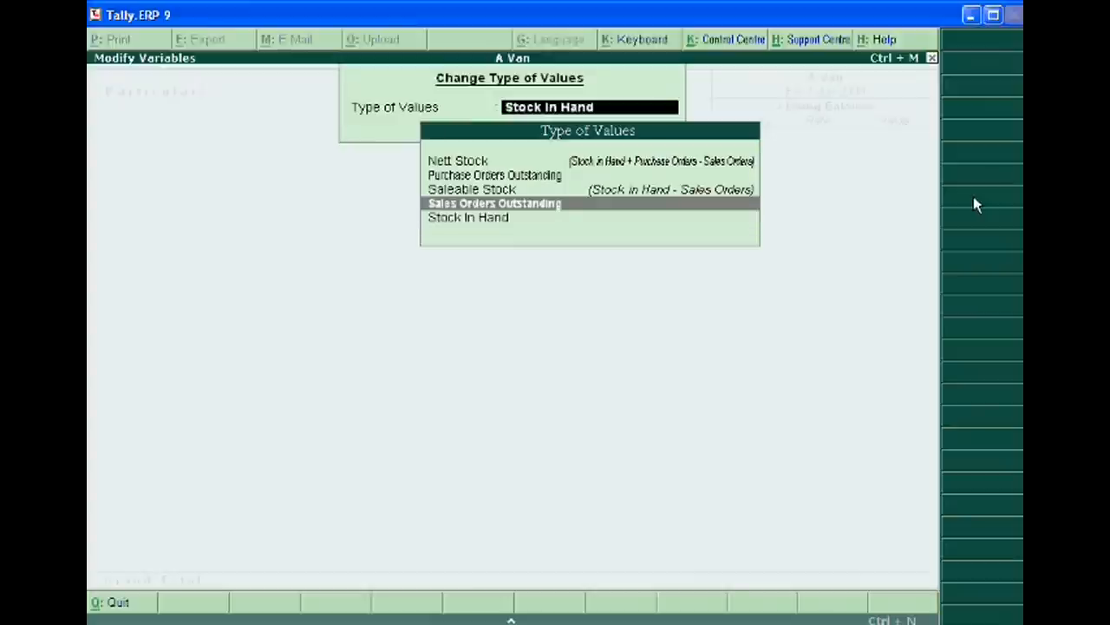
{"action": "left_click", "coordinate": [495, 174]}
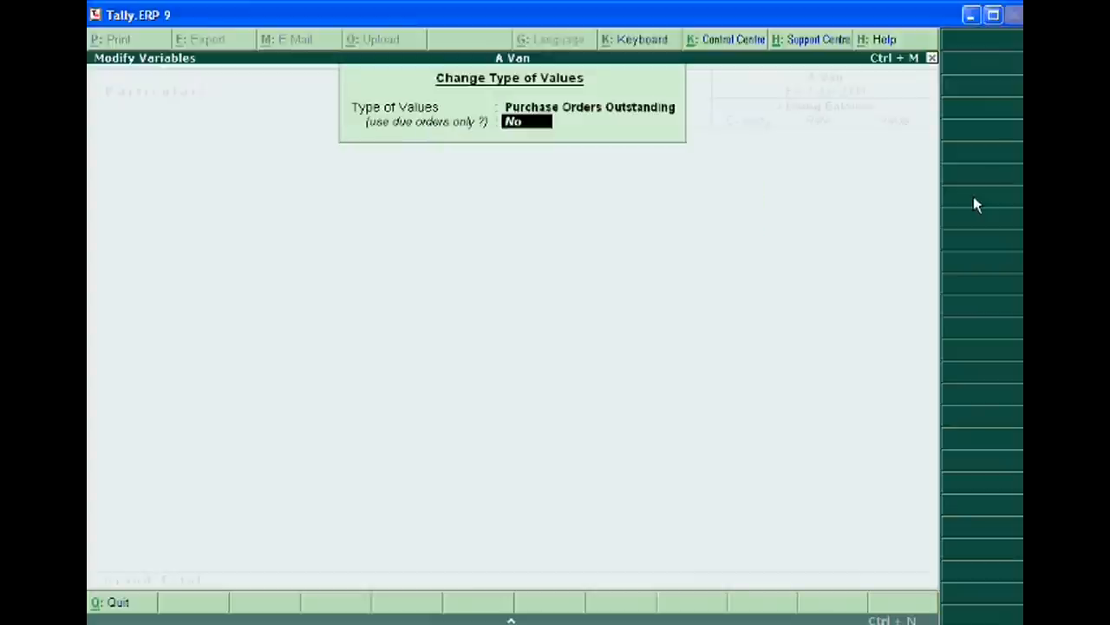
{"action": "key", "text": "enter"}
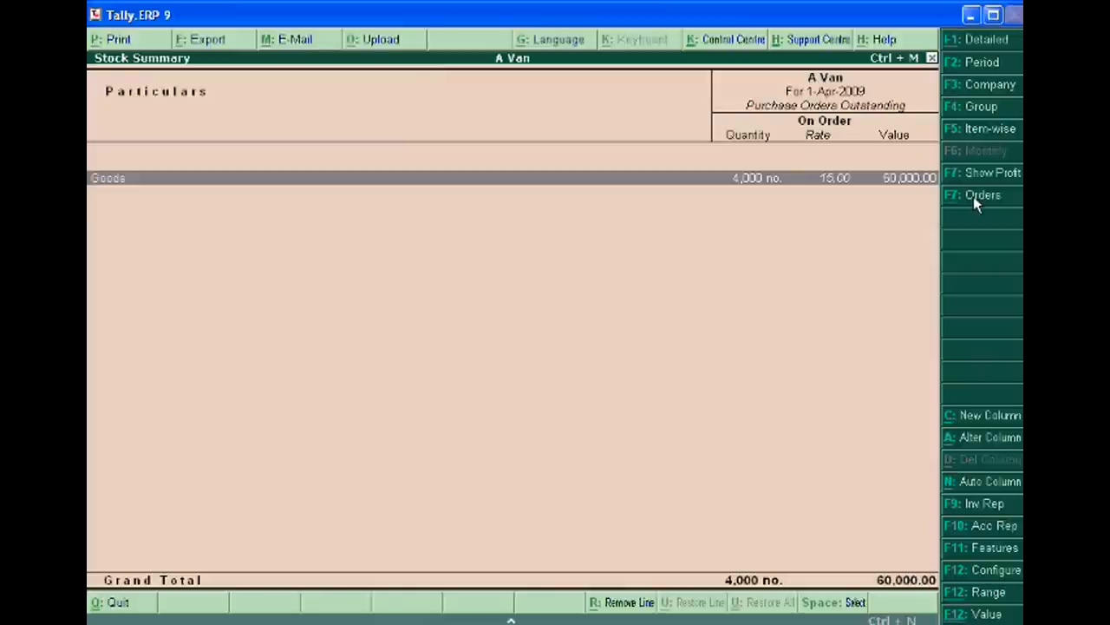
{"action": "left_click", "coordinate": [982, 195]}
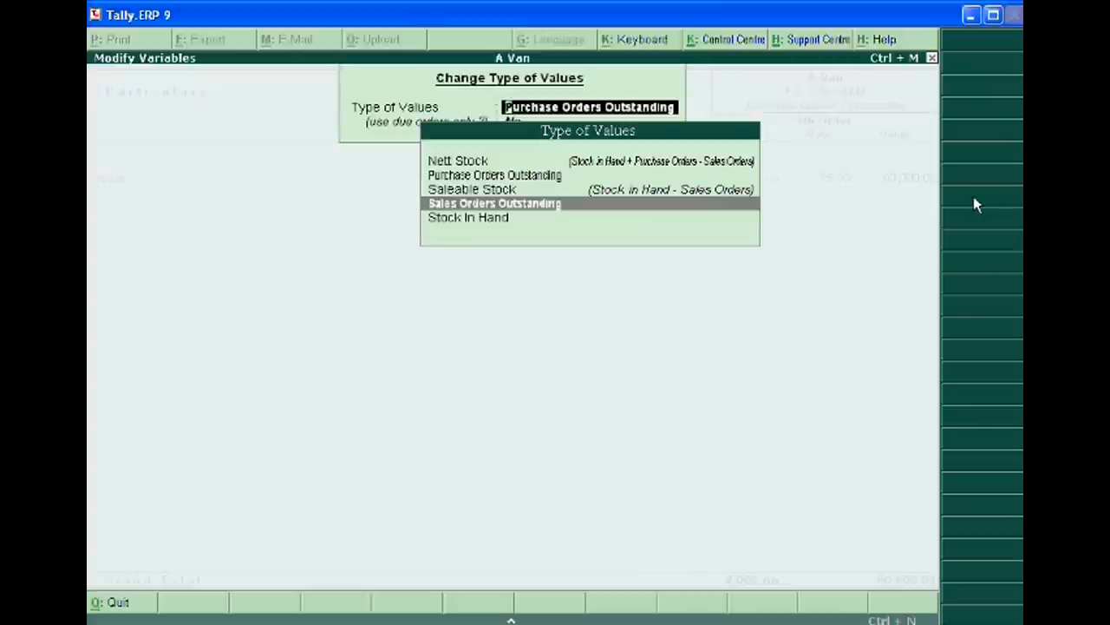
{"action": "left_click", "coordinate": [494, 203]}
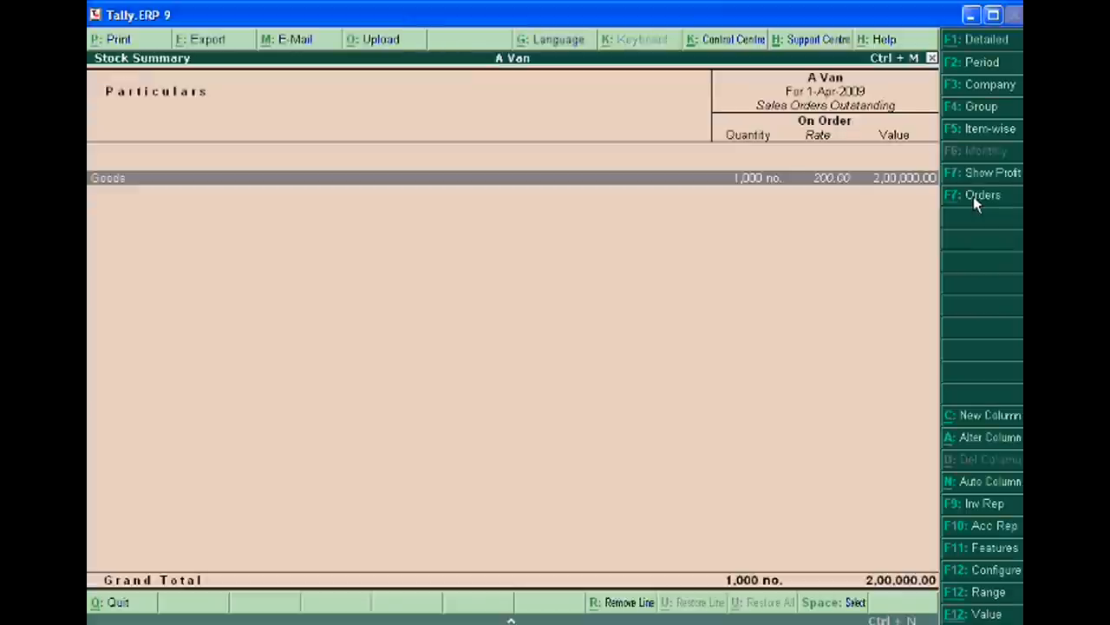
{"action": "mouse_move", "coordinate": [607, 598]}
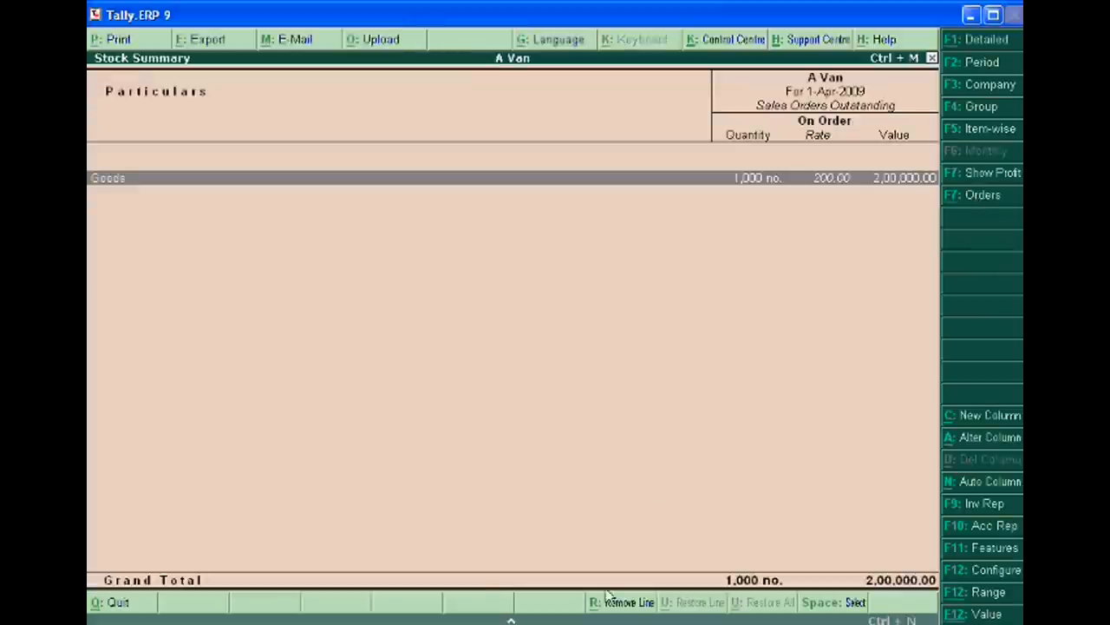